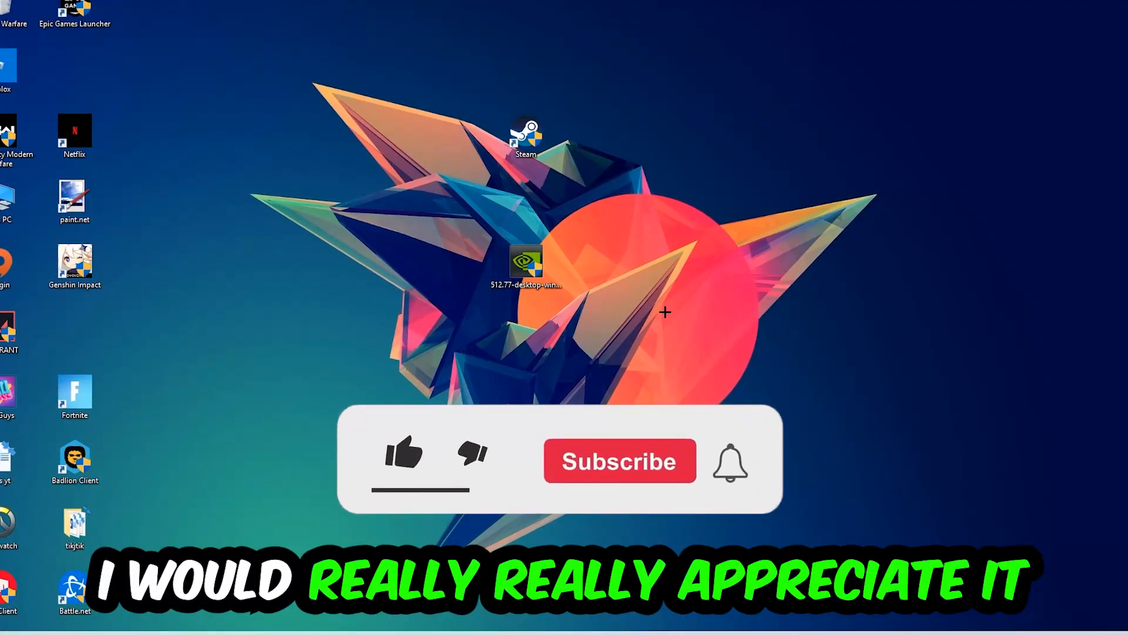
Bring up Task Manager in its detailed view showing all running processes.
{"action": "left_click", "coordinate": [403, 456]}
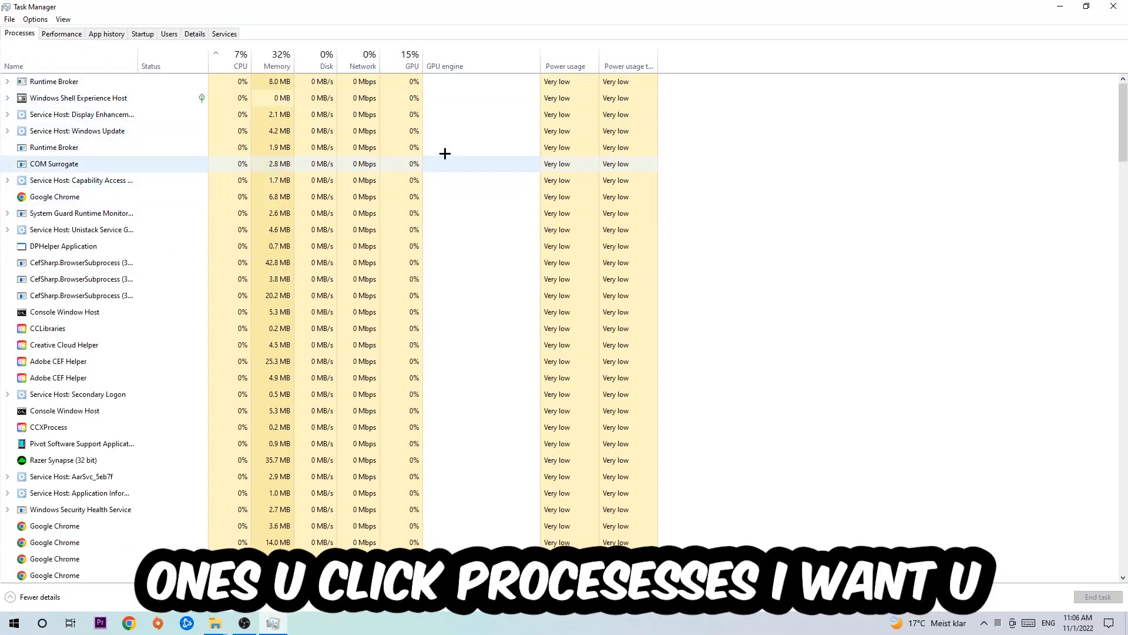
Select a running process and bring up its actions to end leftover game tasks.
{"action": "left_click", "coordinate": [56, 196]}
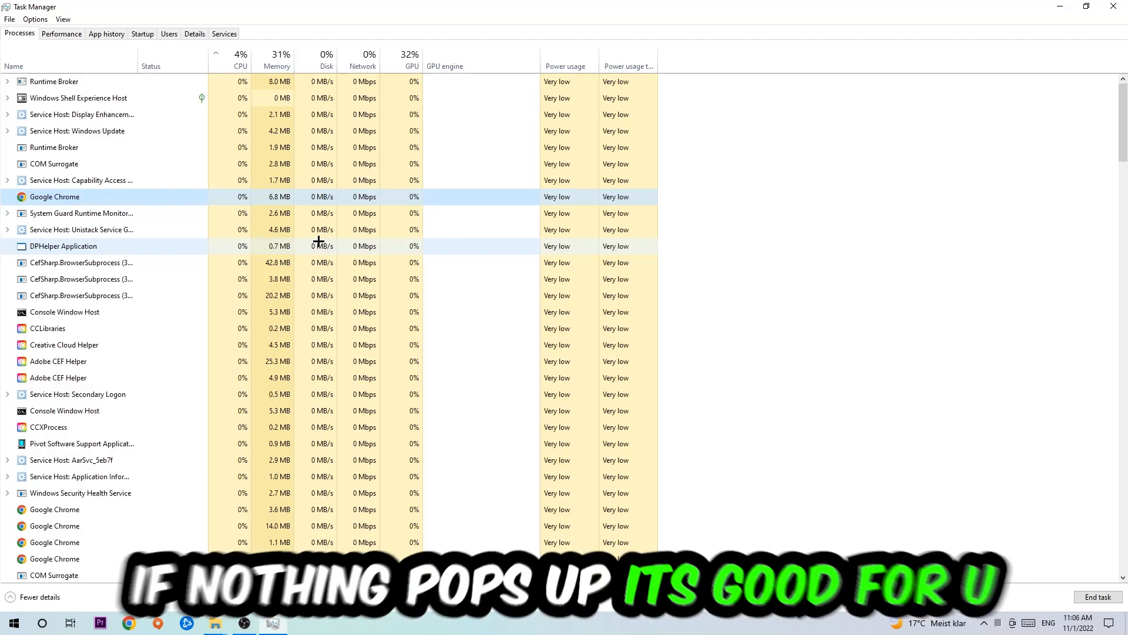
{"action": "mouse_move", "coordinate": [251, 230]}
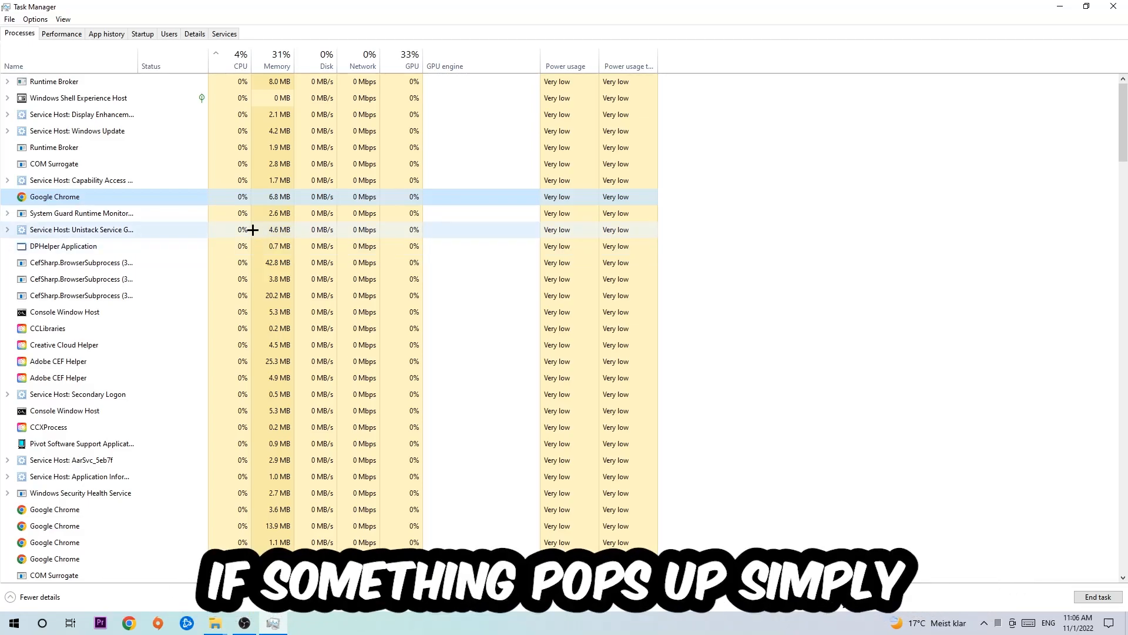
{"action": "right_click", "coordinate": [56, 196]}
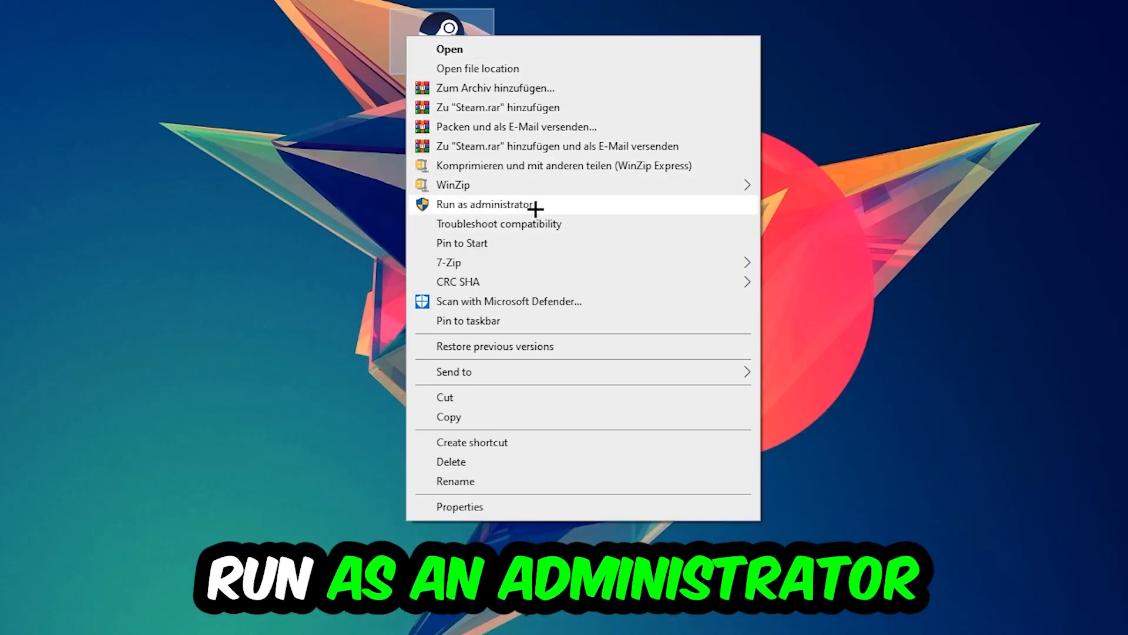
Launch Steam as administrator and move its shortcut lower-left on the desktop.
{"action": "left_click", "coordinate": [482, 203]}
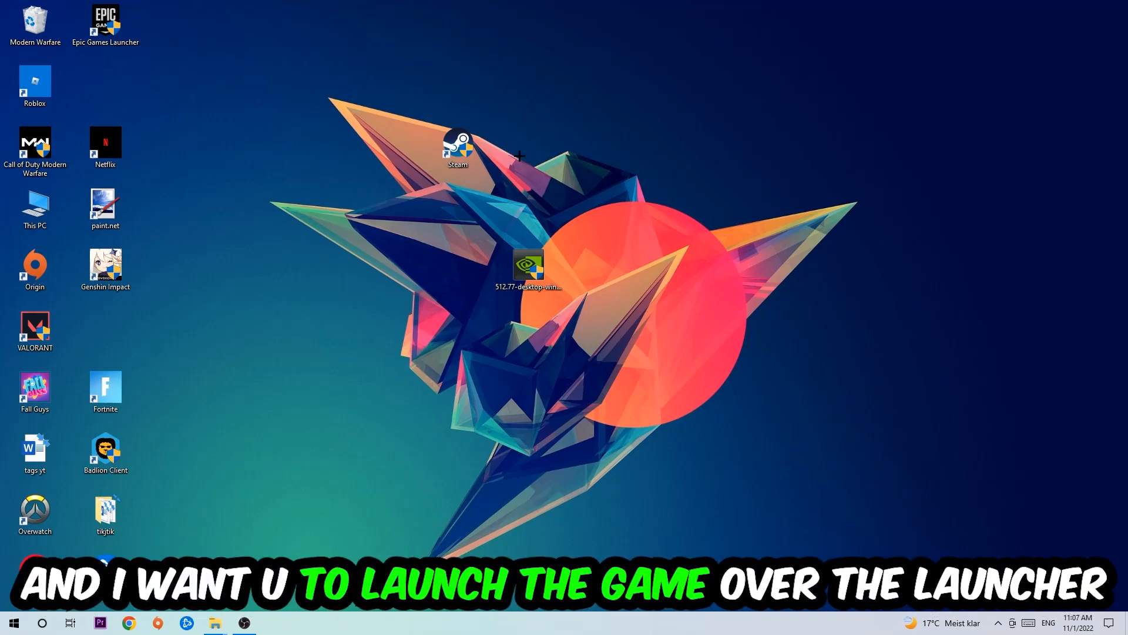
{"action": "left_click_drag", "start_coordinate": [458, 143], "coordinate": [387, 209]}
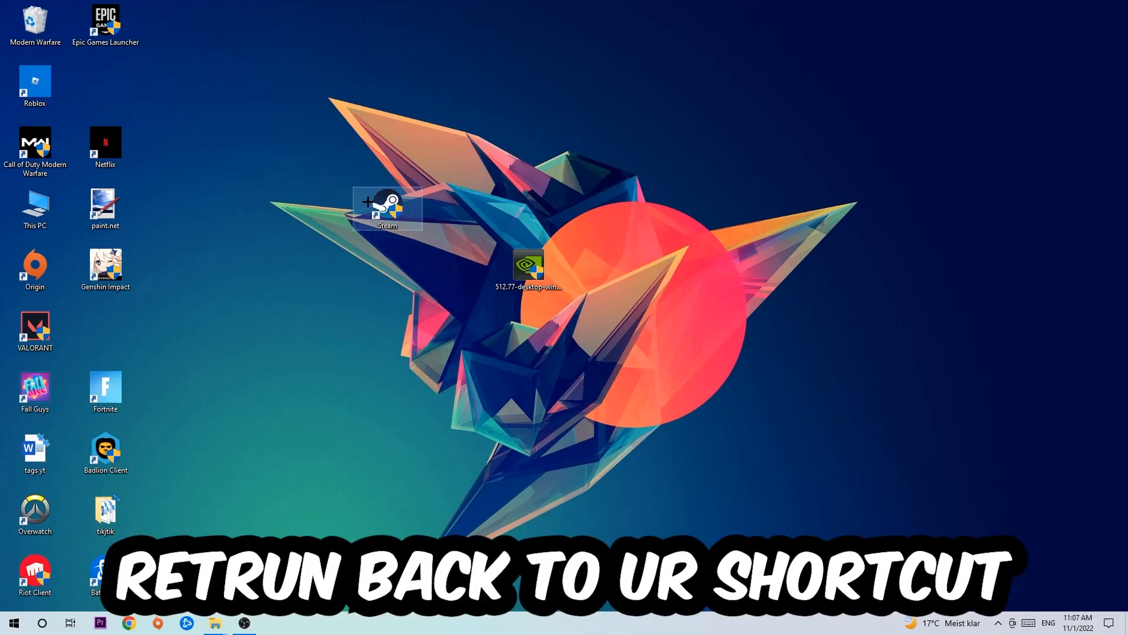
Set the Steam shortcut's Compatibility properties to Windows 8 mode and Run as administrator, confirmed with OK.
{"action": "right_click", "coordinate": [387, 210]}
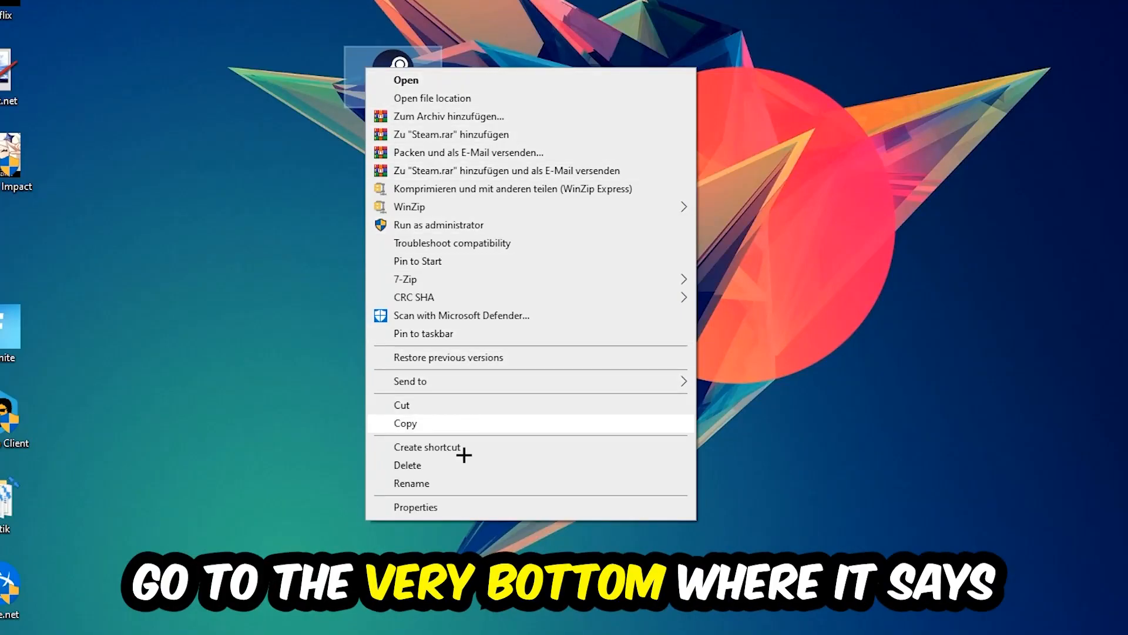
{"action": "left_click", "coordinate": [415, 507]}
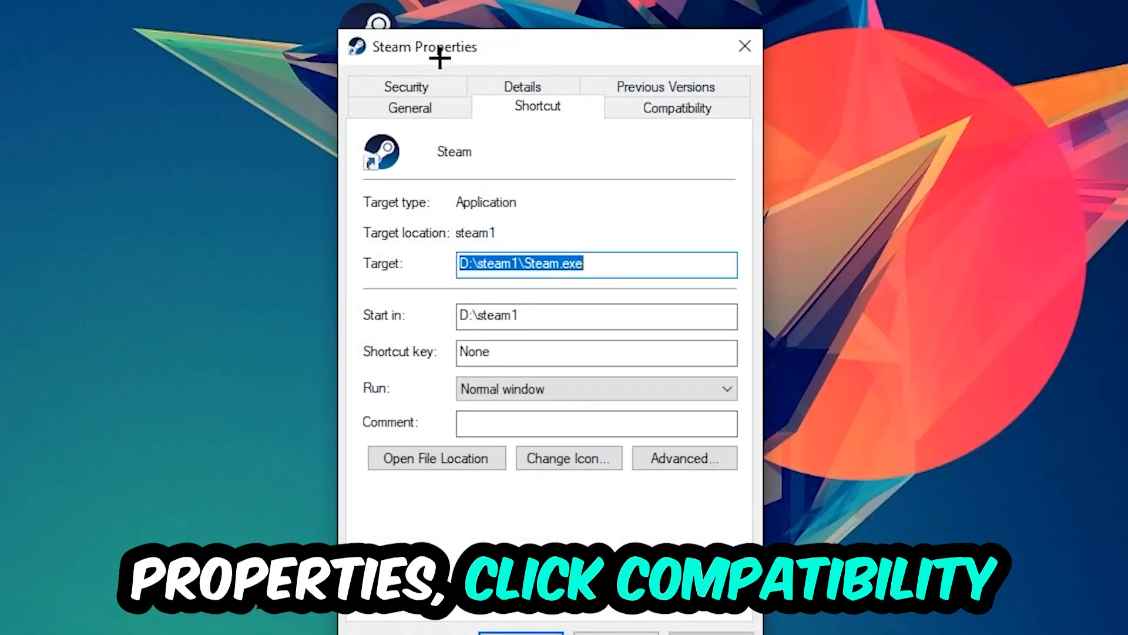
{"action": "left_click", "coordinate": [676, 107]}
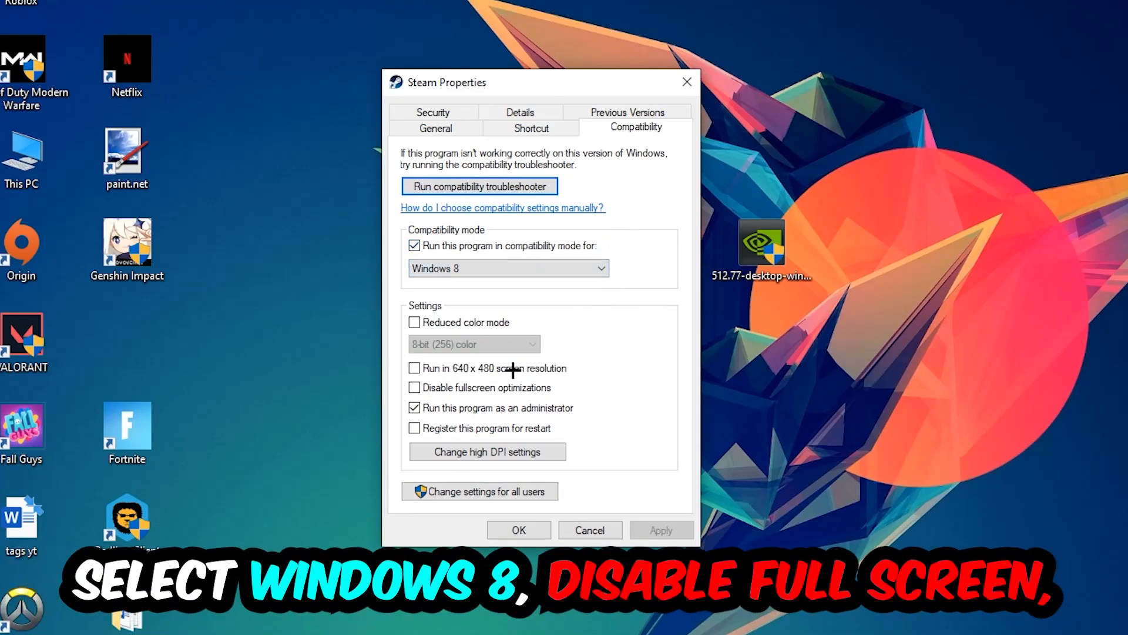
{"action": "mouse_move", "coordinate": [393, 430]}
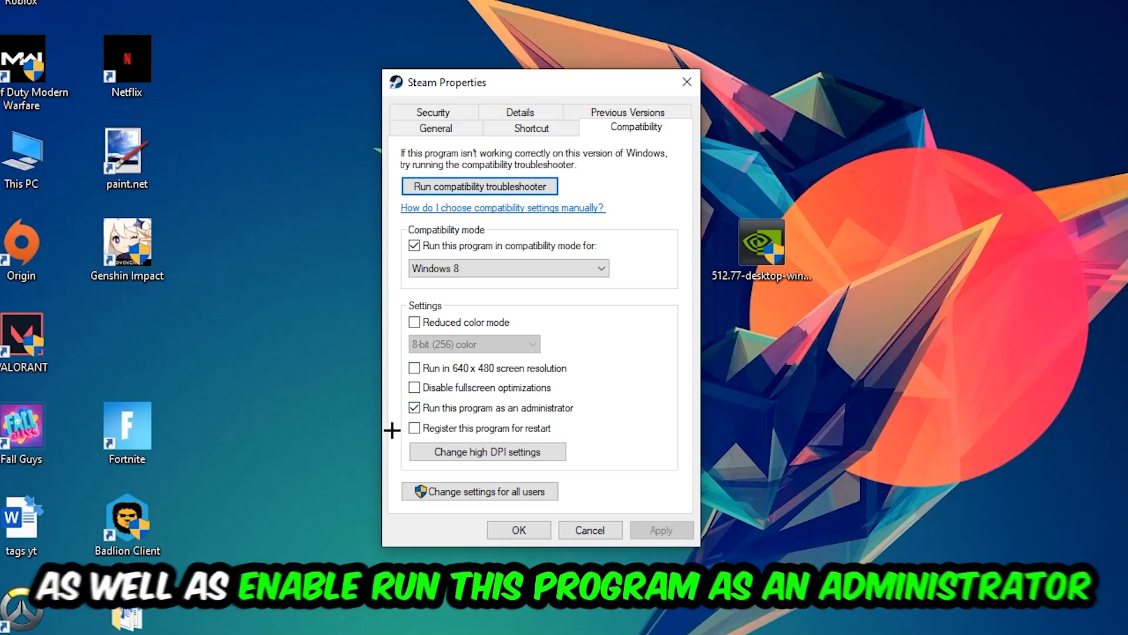
{"action": "mouse_move", "coordinate": [611, 451]}
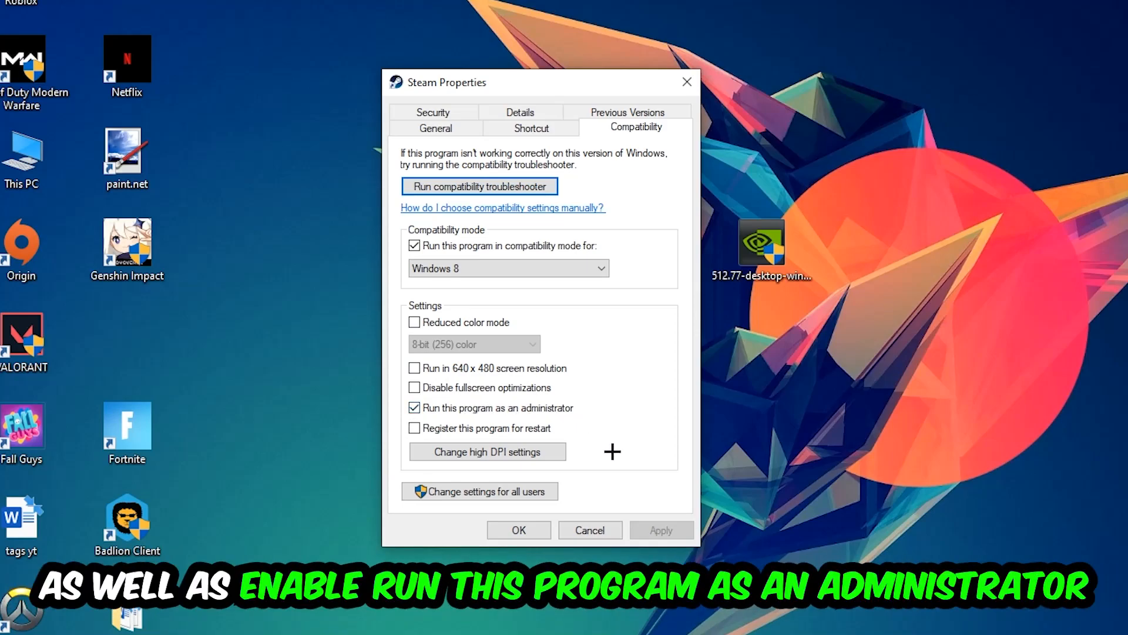
{"action": "left_click", "coordinate": [517, 530]}
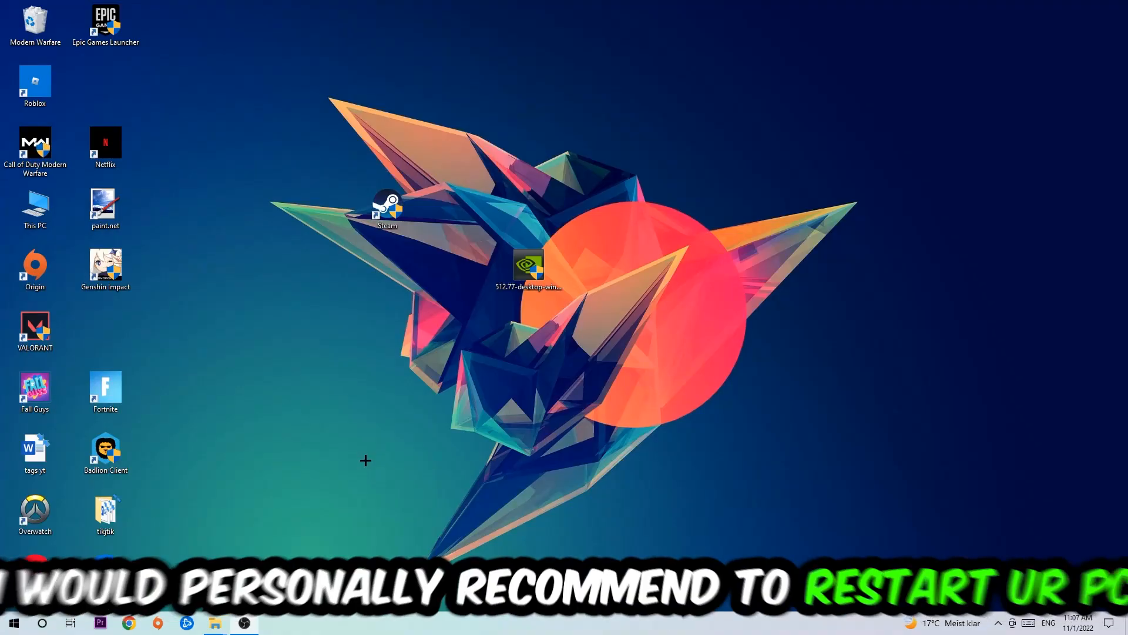